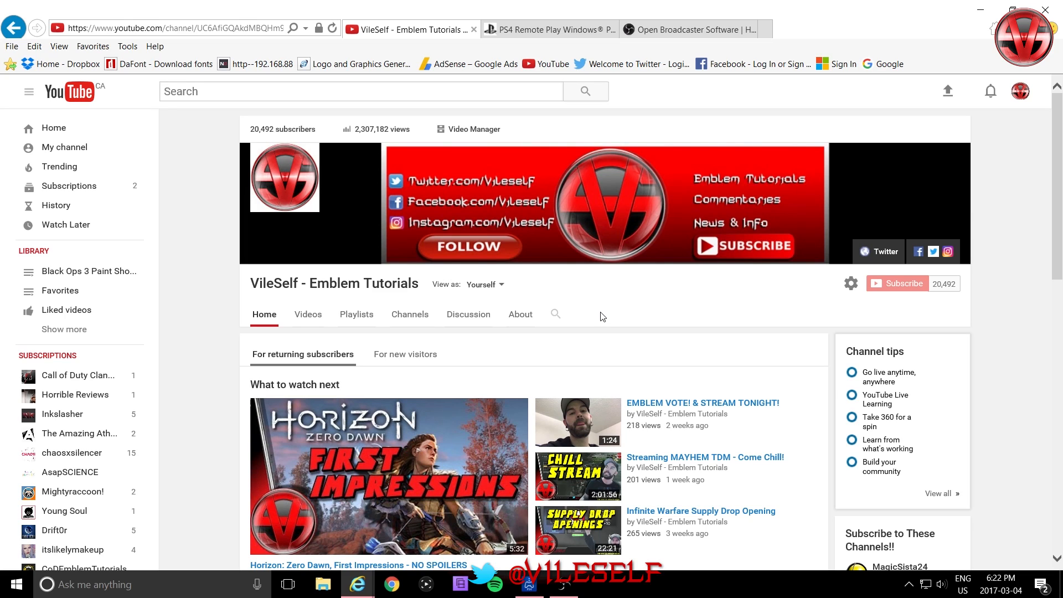
mouse_move(534, 280)
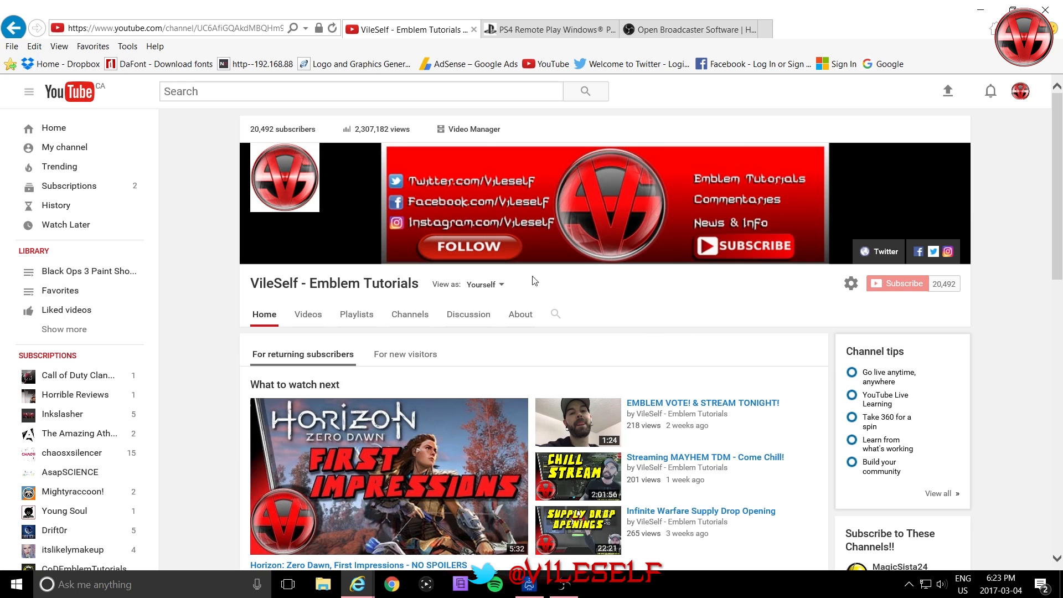
- Switch between the PS4 Remote Play download page, the OBS Studio website and the YouTube channel page
click(544, 29)
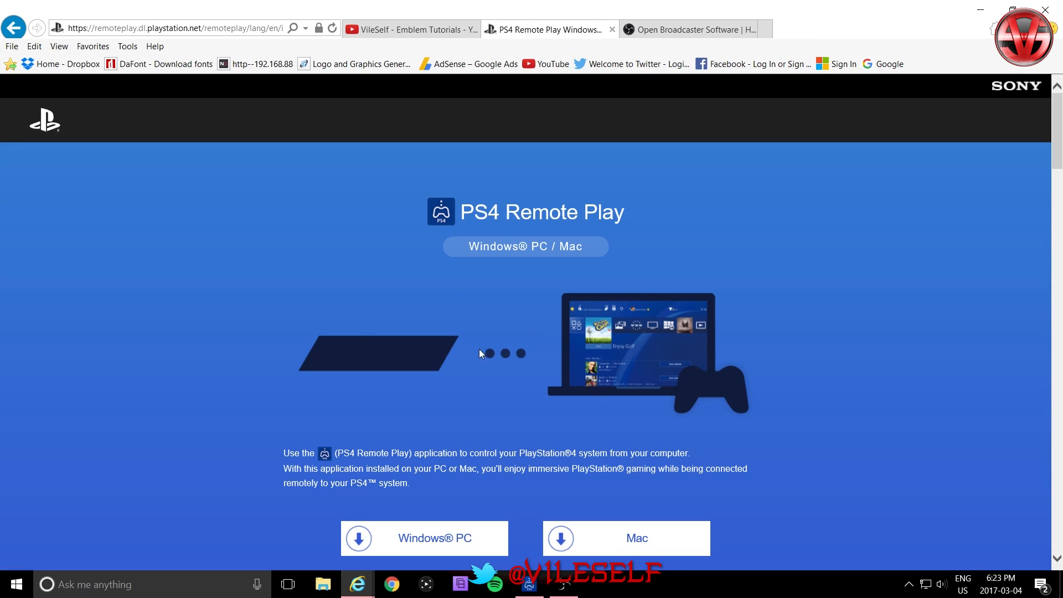
mouse_move(464, 326)
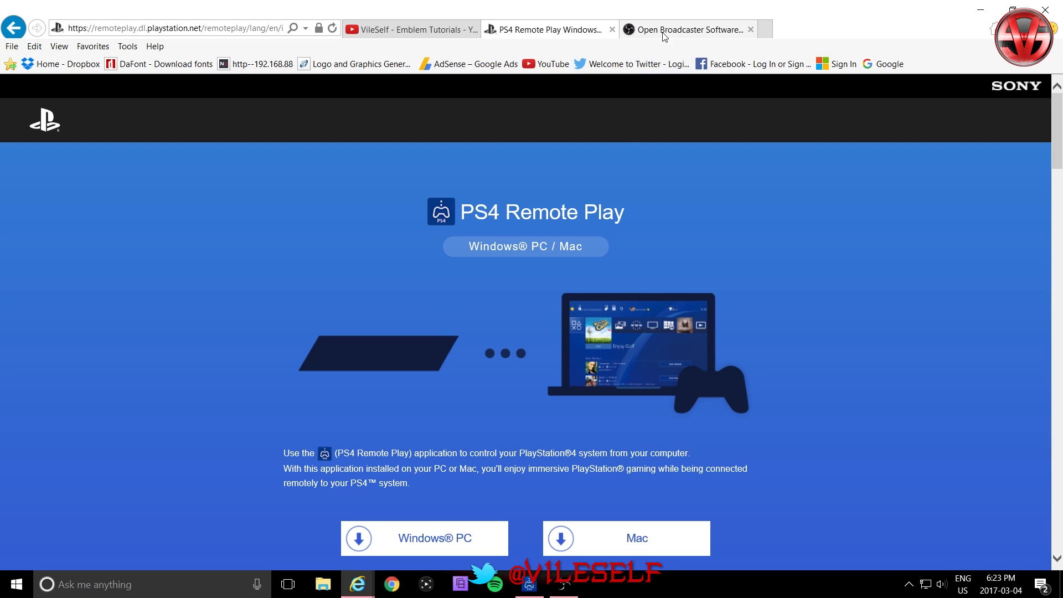
click(684, 29)
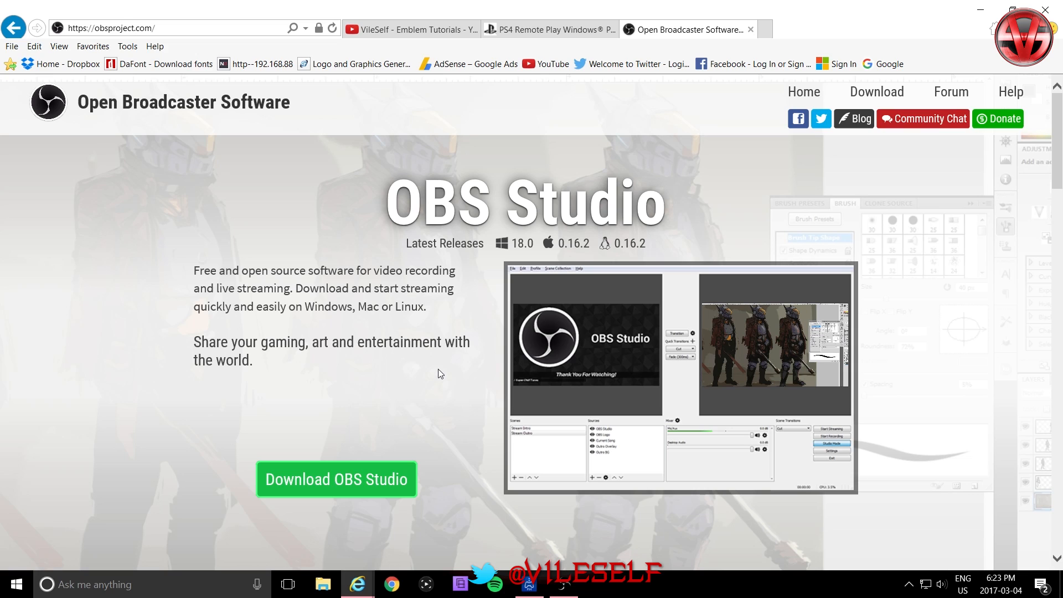
mouse_move(449, 320)
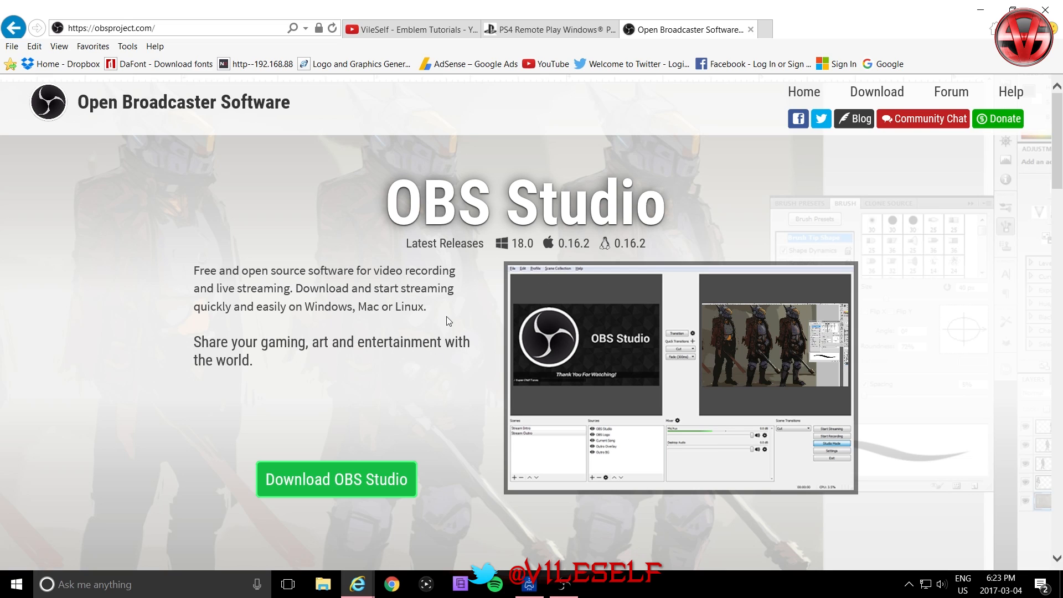
mouse_move(439, 29)
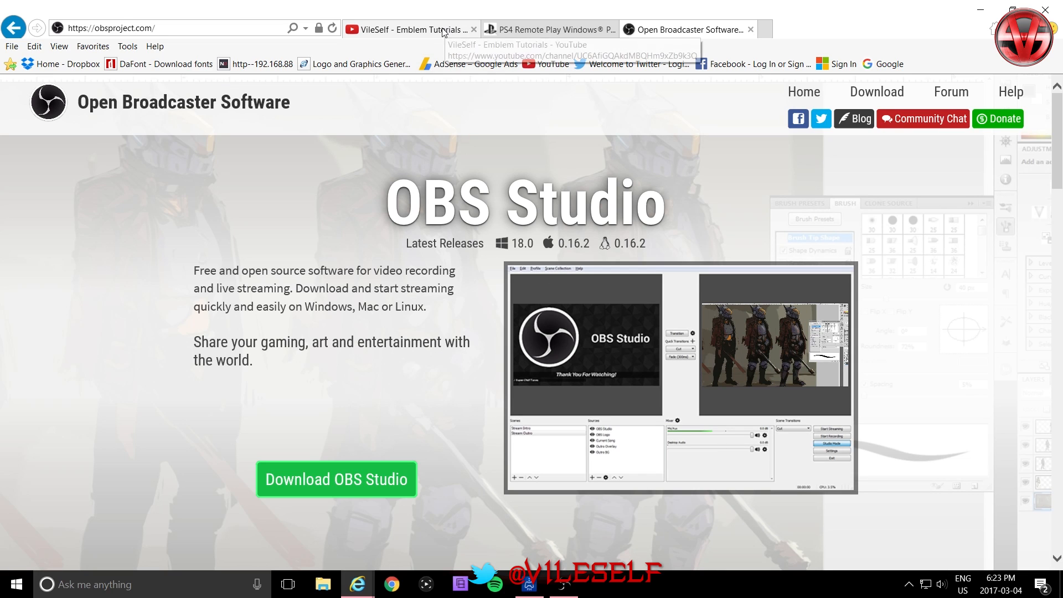
click(417, 29)
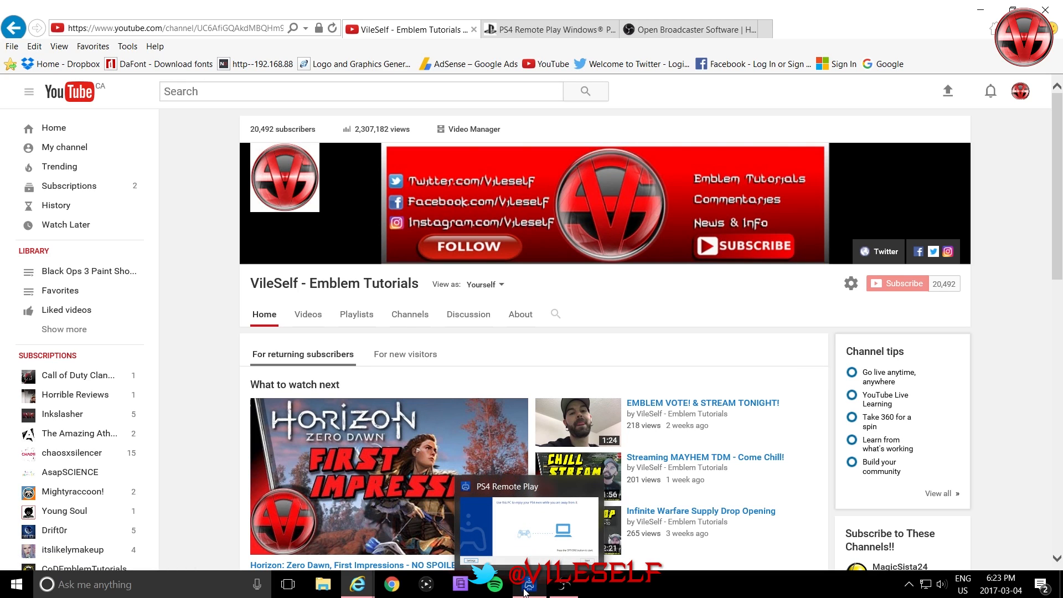
- Review the Remote Play settings (720p resolution, high frame rate) and cancel without changes
click(527, 590)
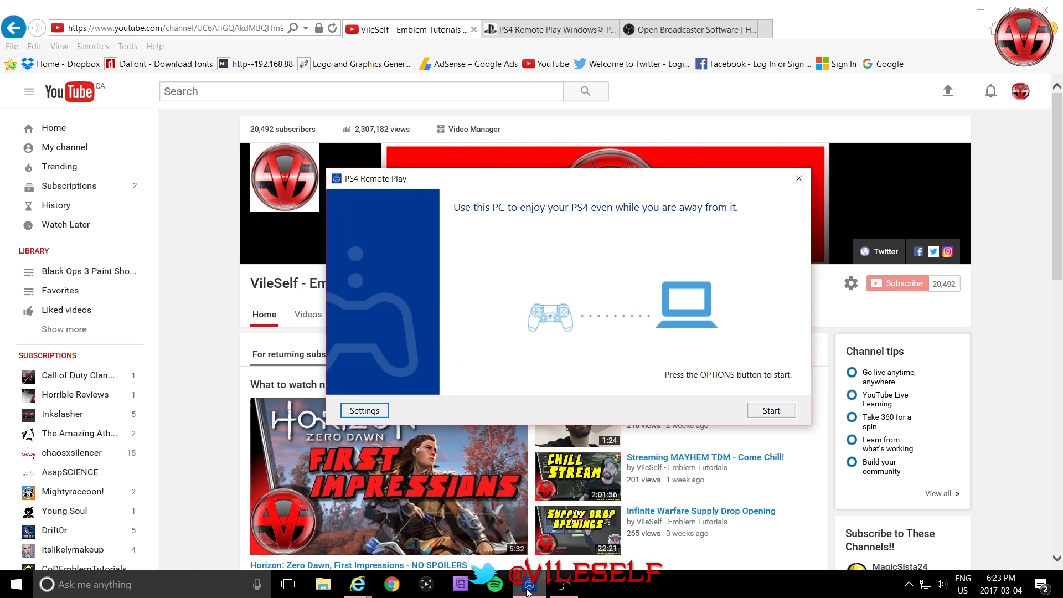
mouse_move(566, 460)
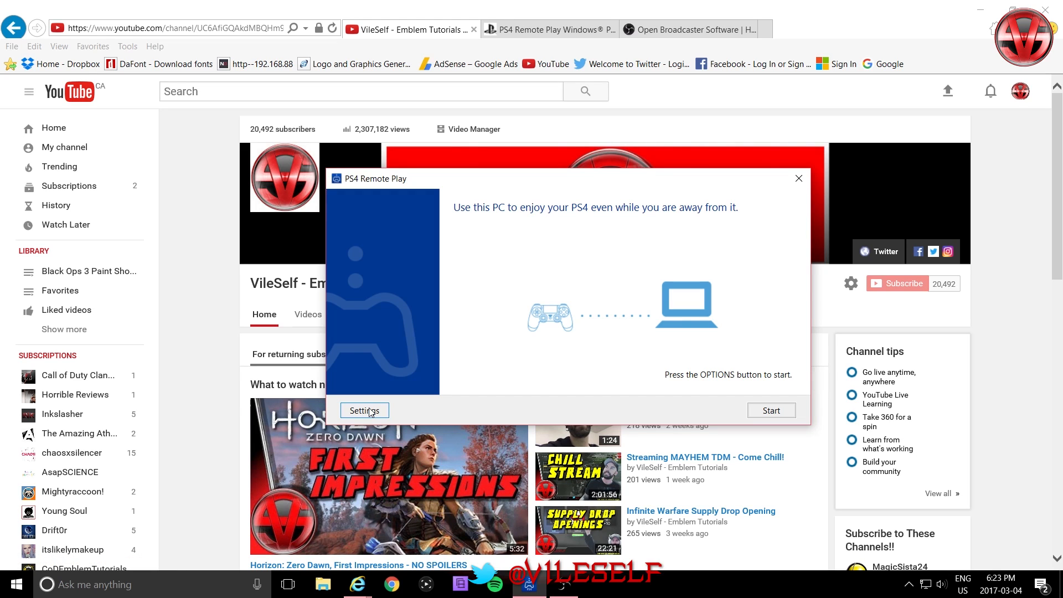
click(364, 409)
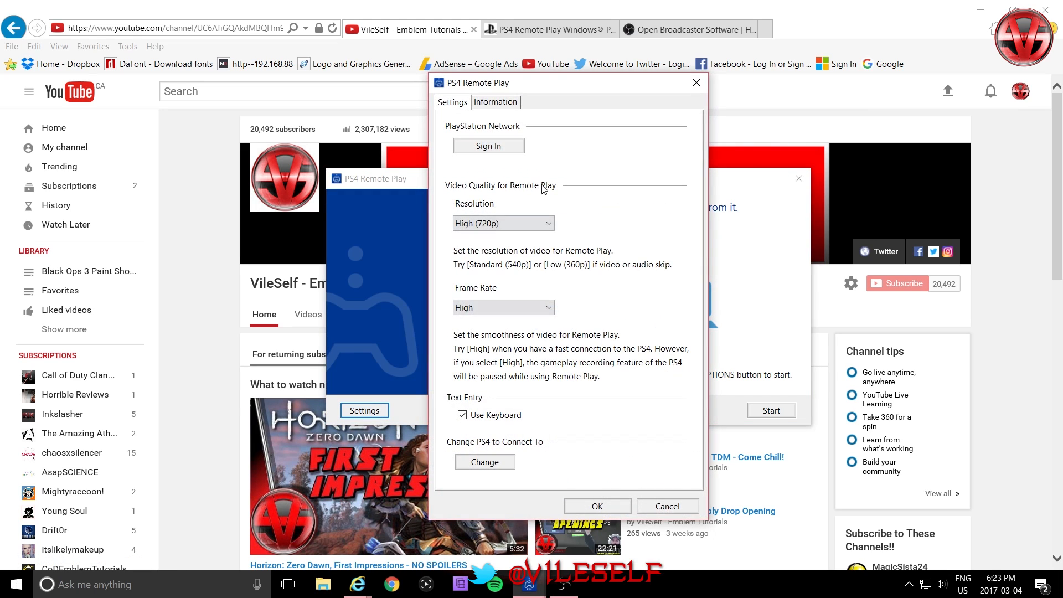
mouse_move(529, 285)
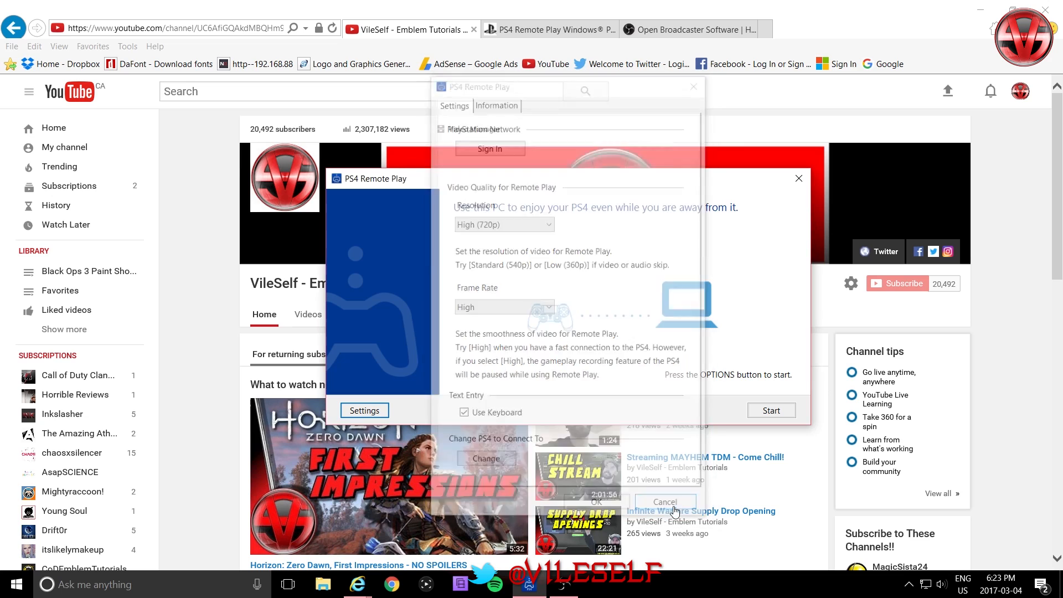
click(664, 501)
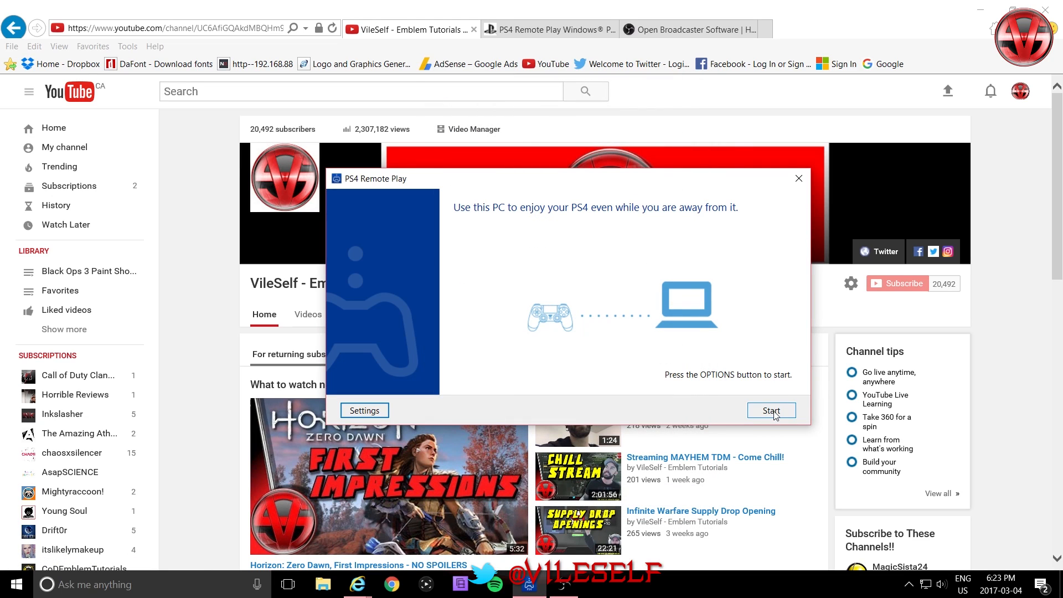
- Start connecting Remote Play to the PS4
click(770, 410)
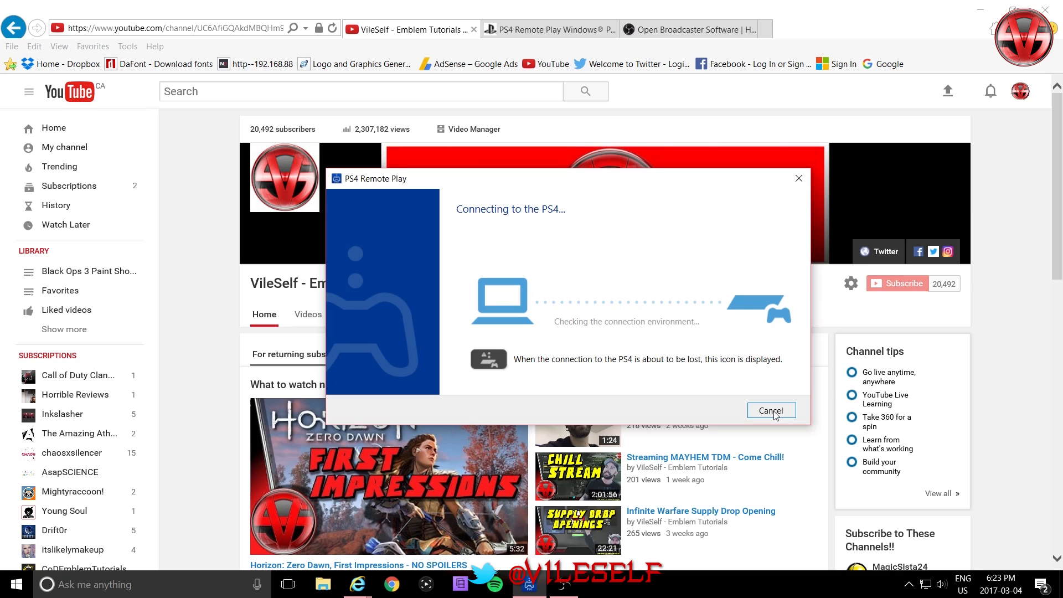
mouse_move(668, 244)
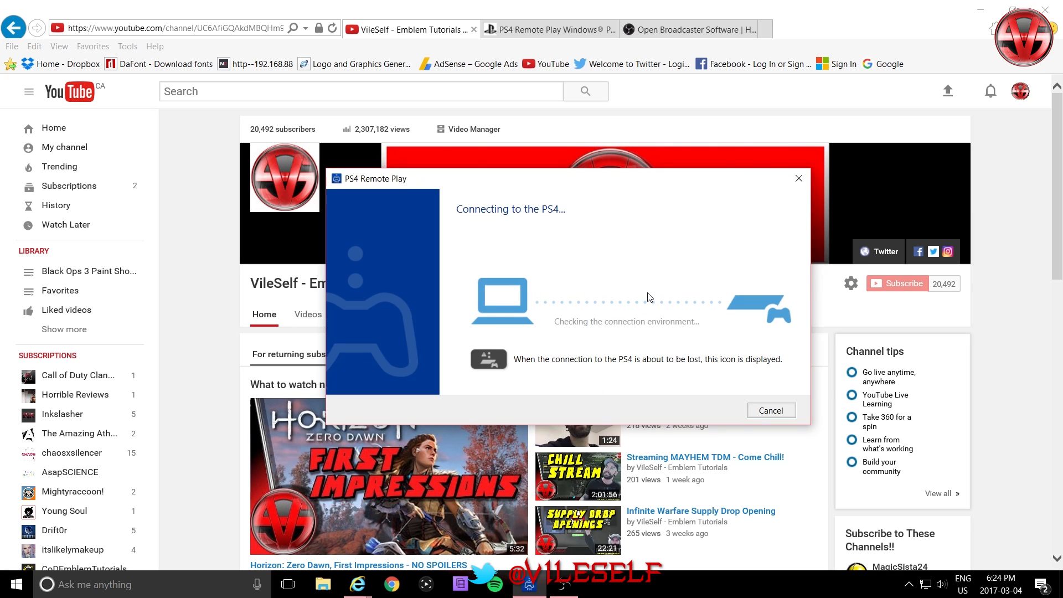
mouse_move(611, 198)
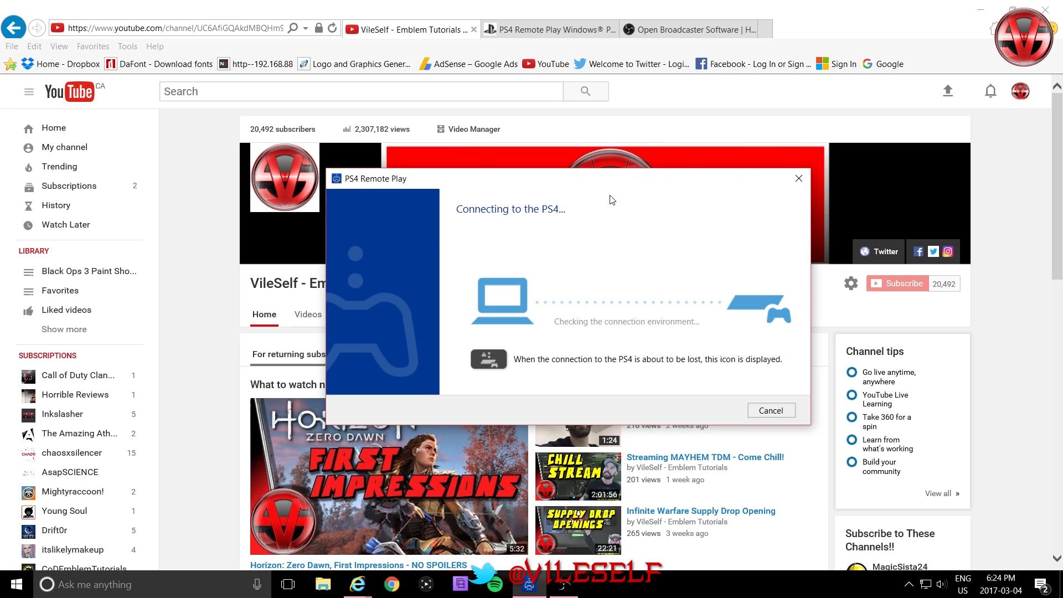
mouse_move(675, 315)
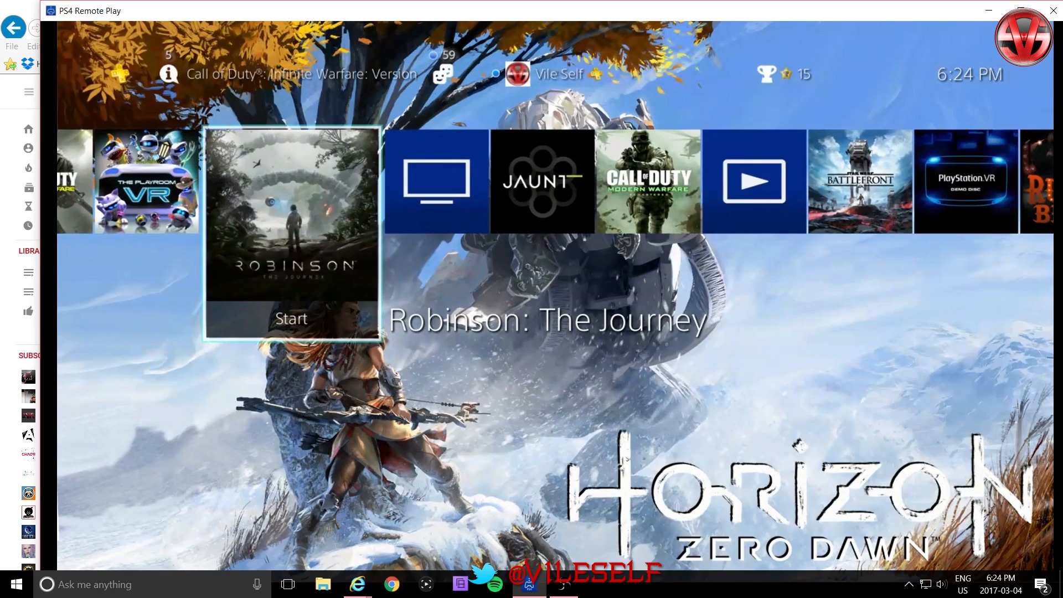
- Move the home screen focus along the game row to THE PLAYROOM VR
key(Left)
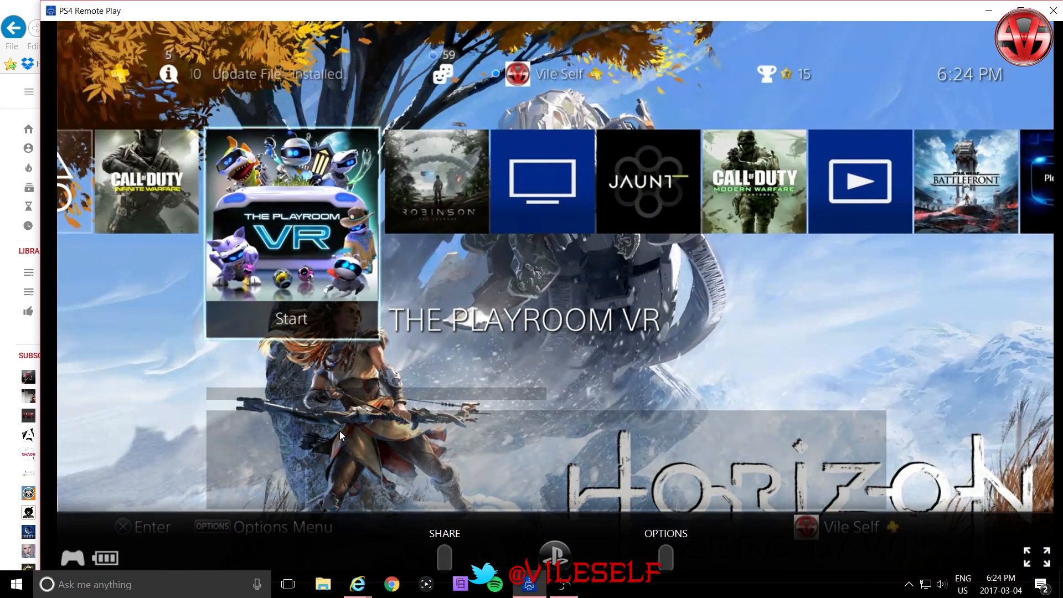
click(525, 591)
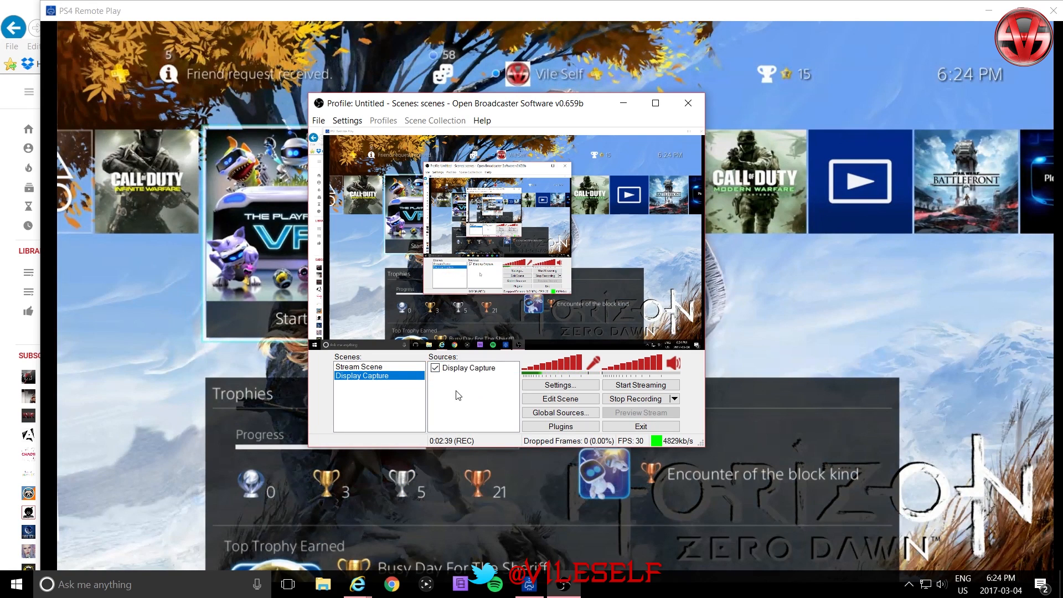
- Show the Display Capture source's properties with monitor 1 and mouse cursor capture enabled
right_click(458, 394)
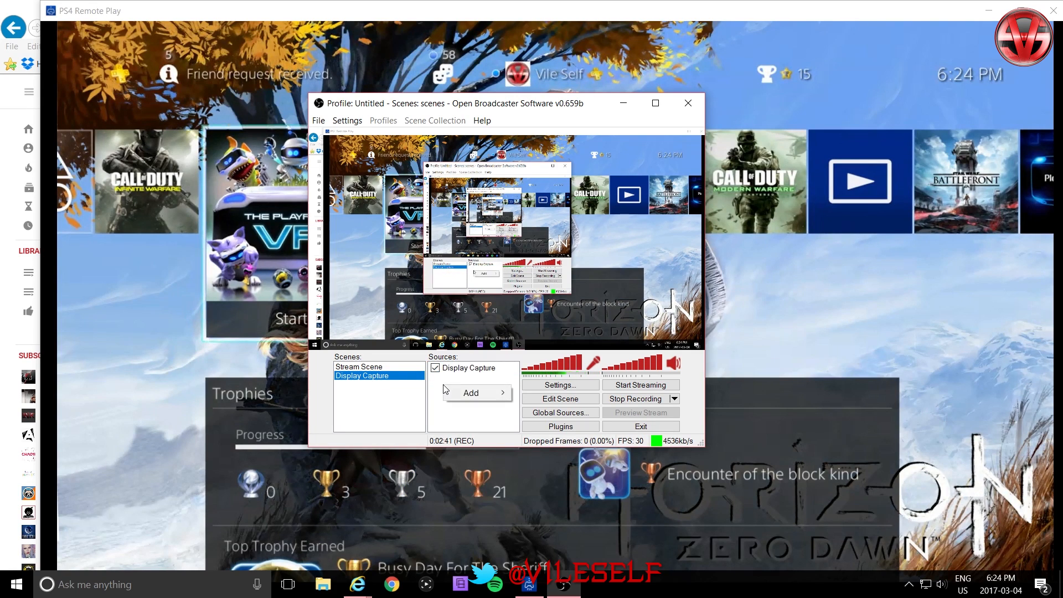
click(471, 392)
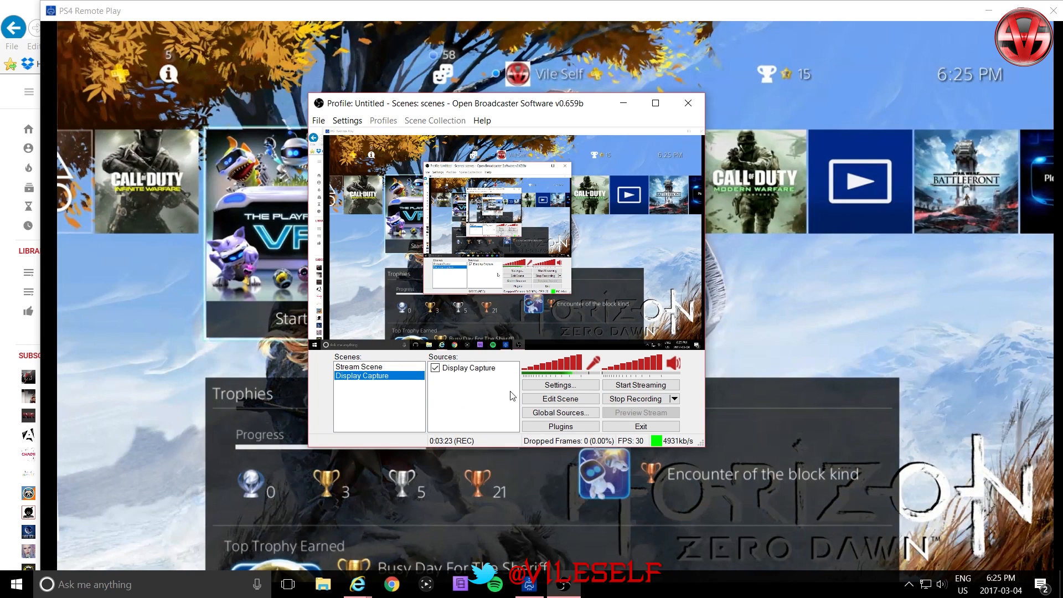
right_click(470, 367)
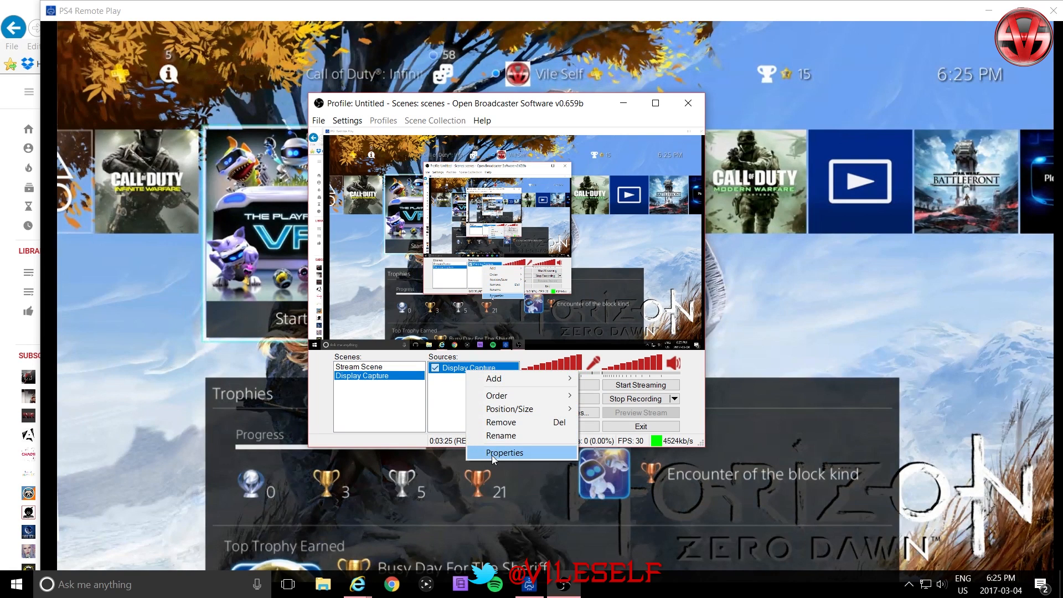
click(505, 452)
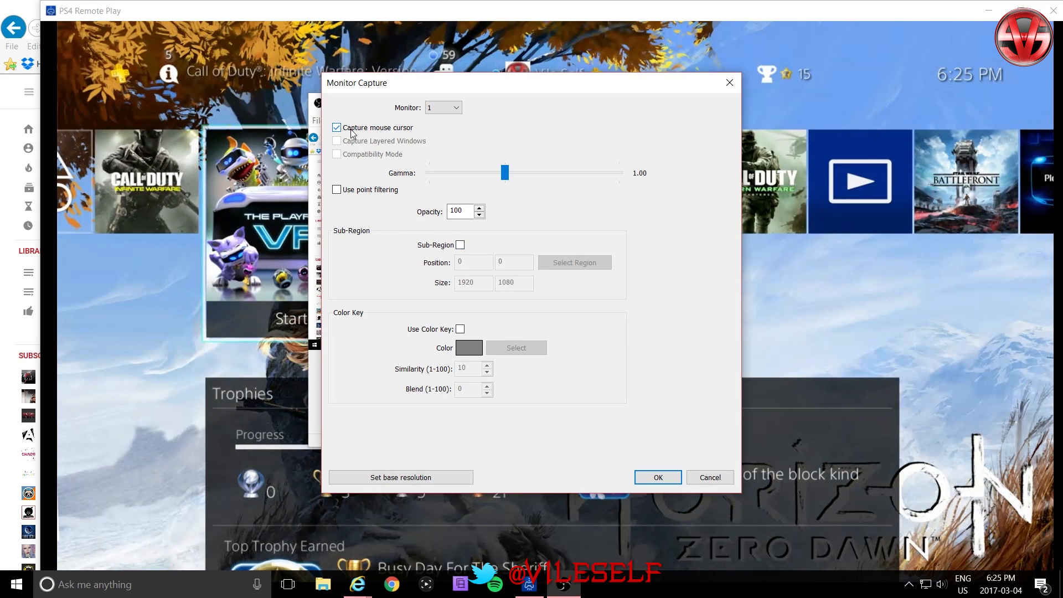
mouse_move(408, 128)
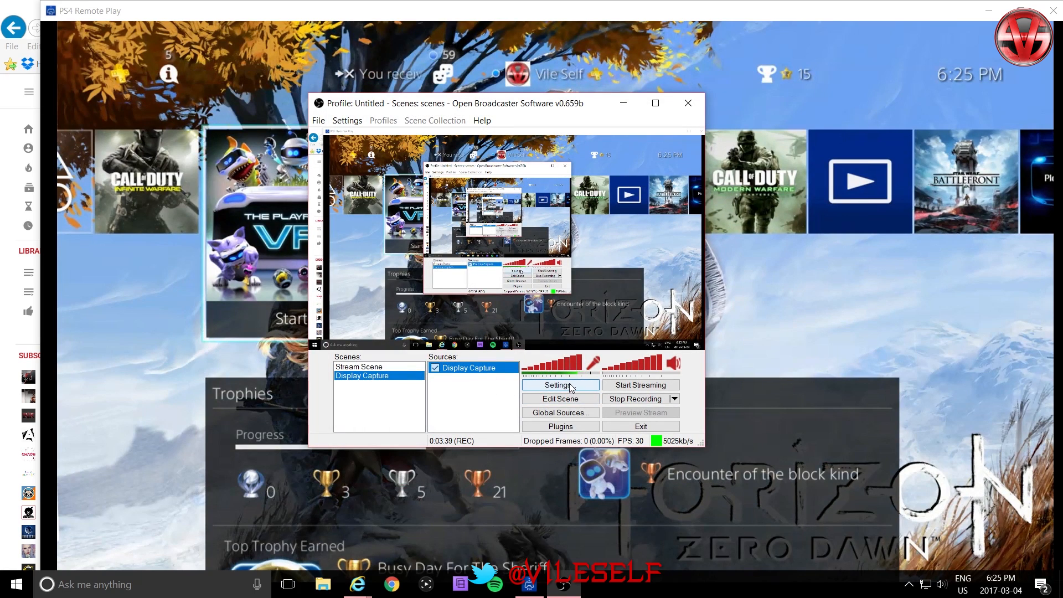
- Review the Video and Audio settings pages, then show Broadcast Settings with the YouTube / YouTube Gaming stream setup
click(559, 385)
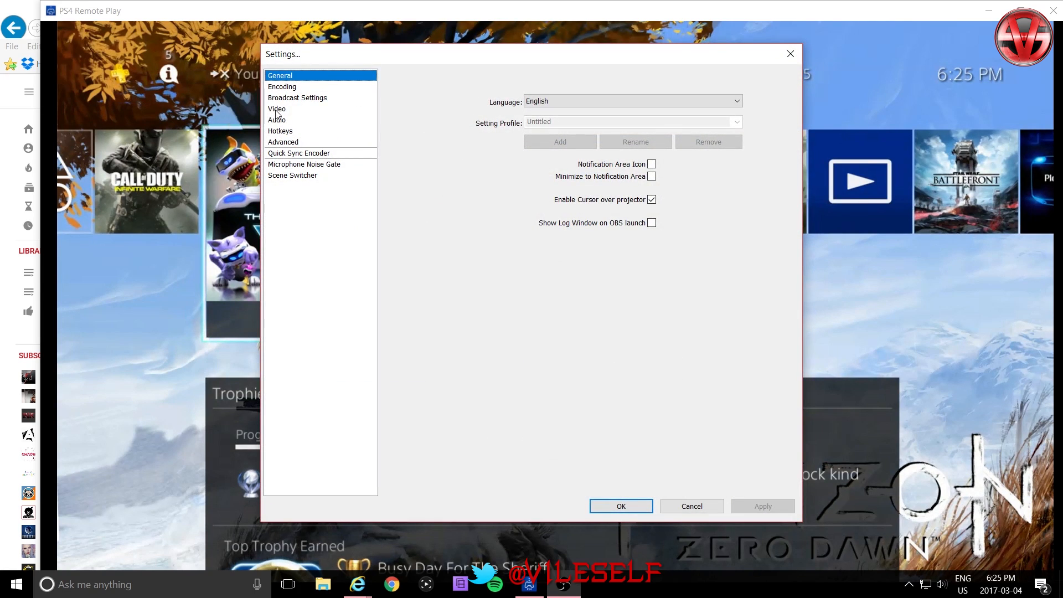
click(277, 108)
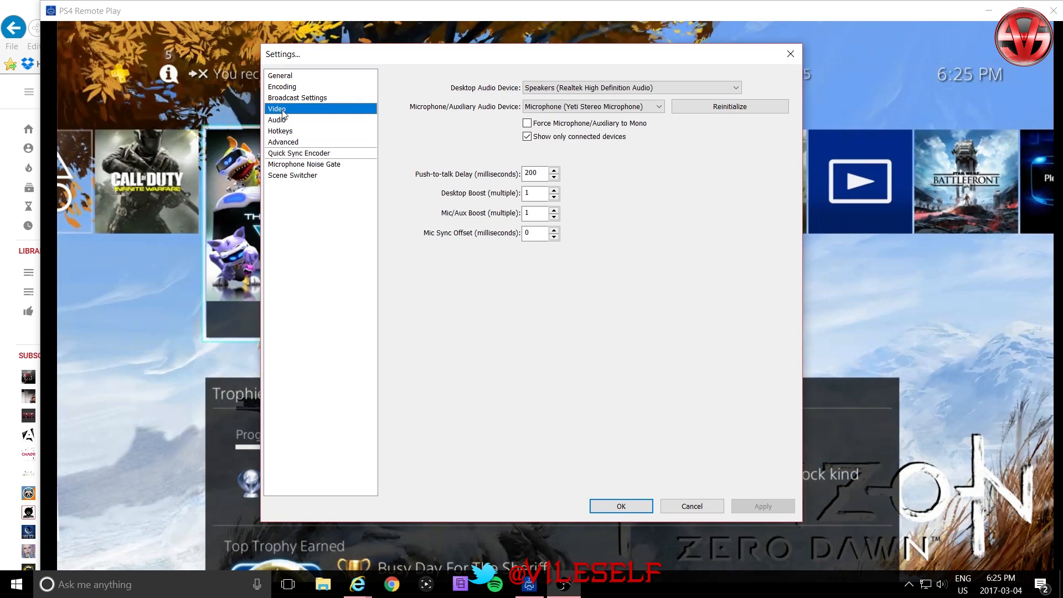
click(277, 108)
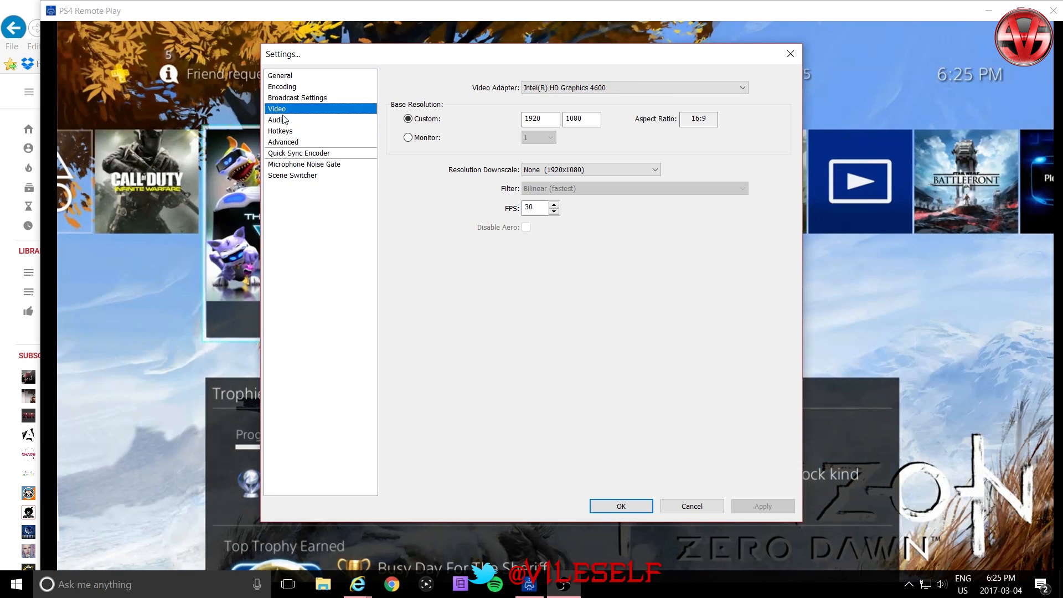
click(276, 119)
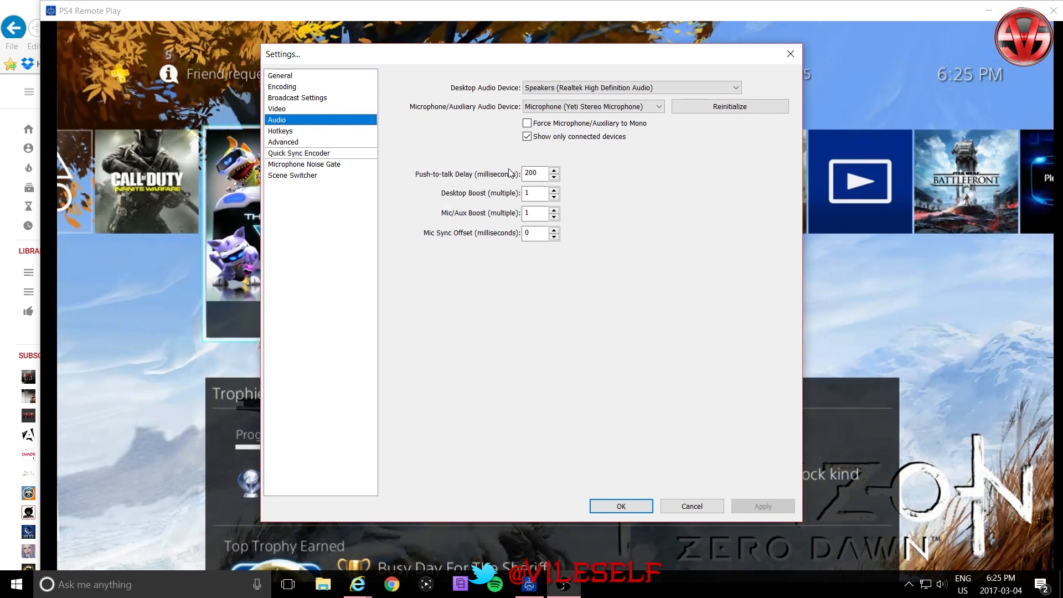
mouse_move(567, 117)
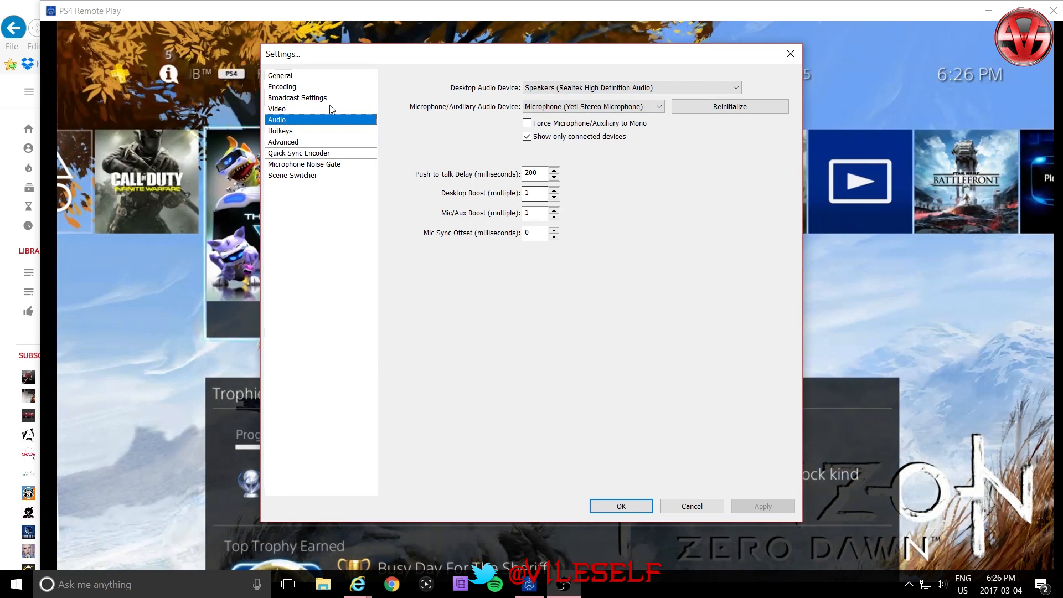
click(277, 109)
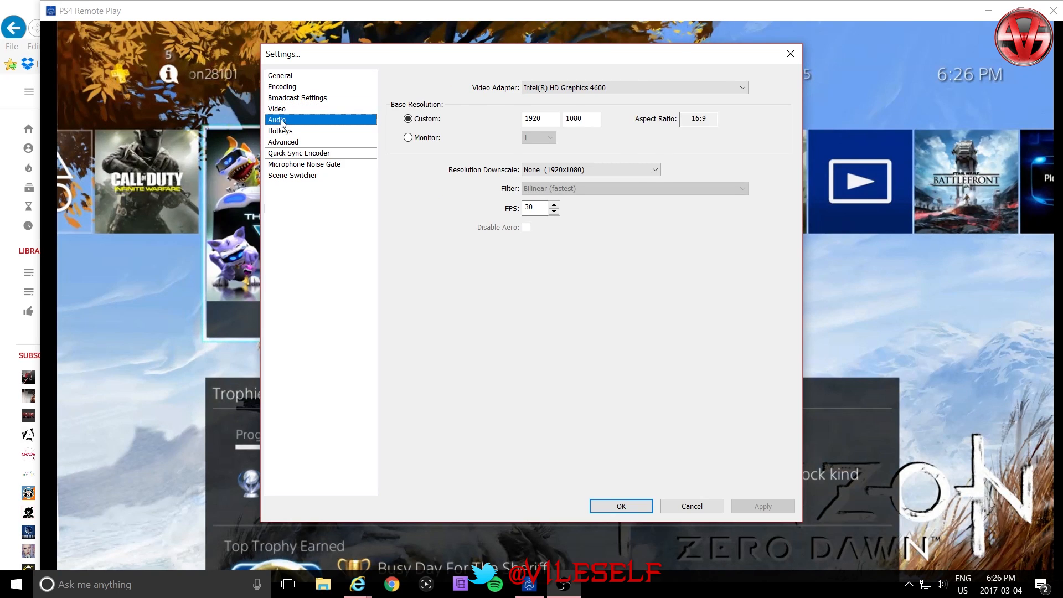
click(276, 120)
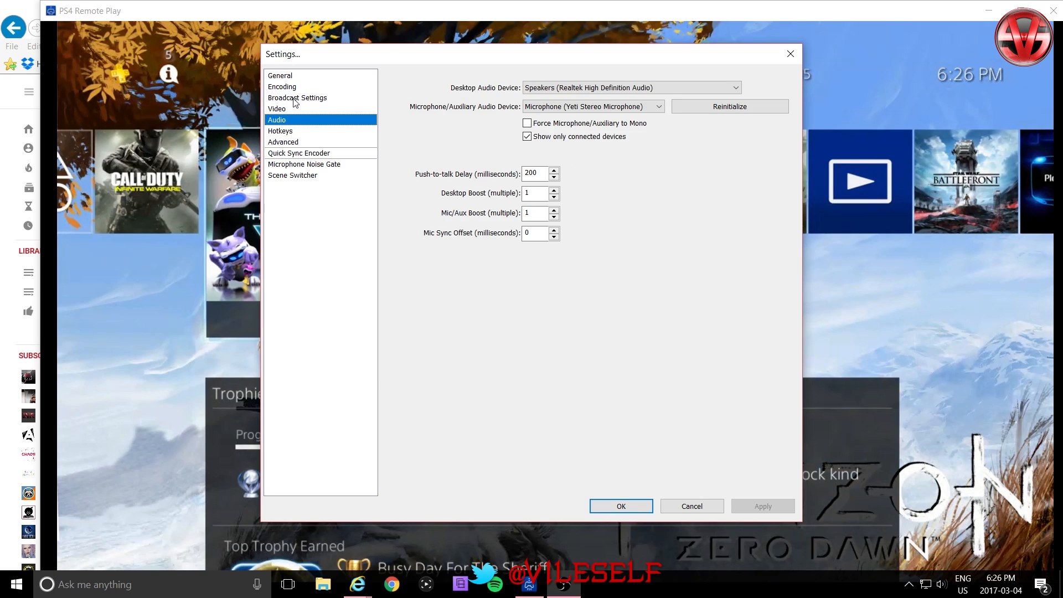
click(298, 98)
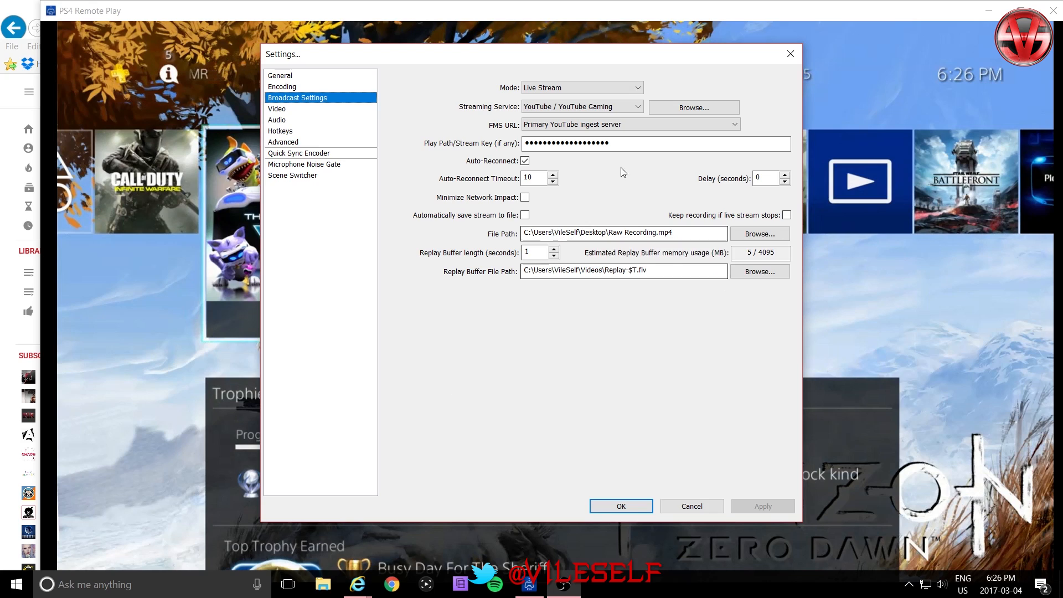
mouse_move(606, 194)
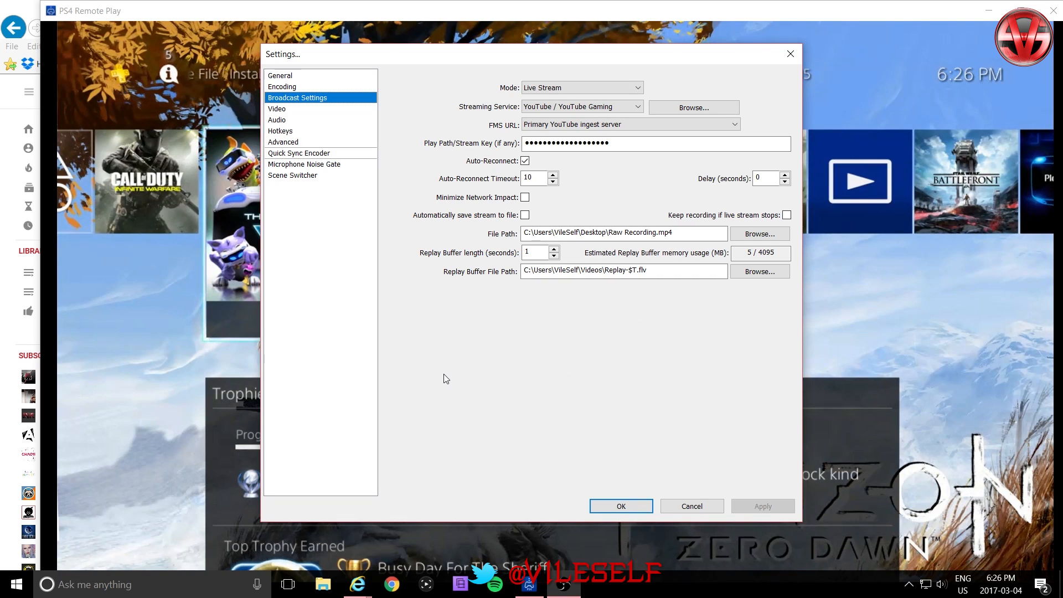
mouse_move(693, 510)
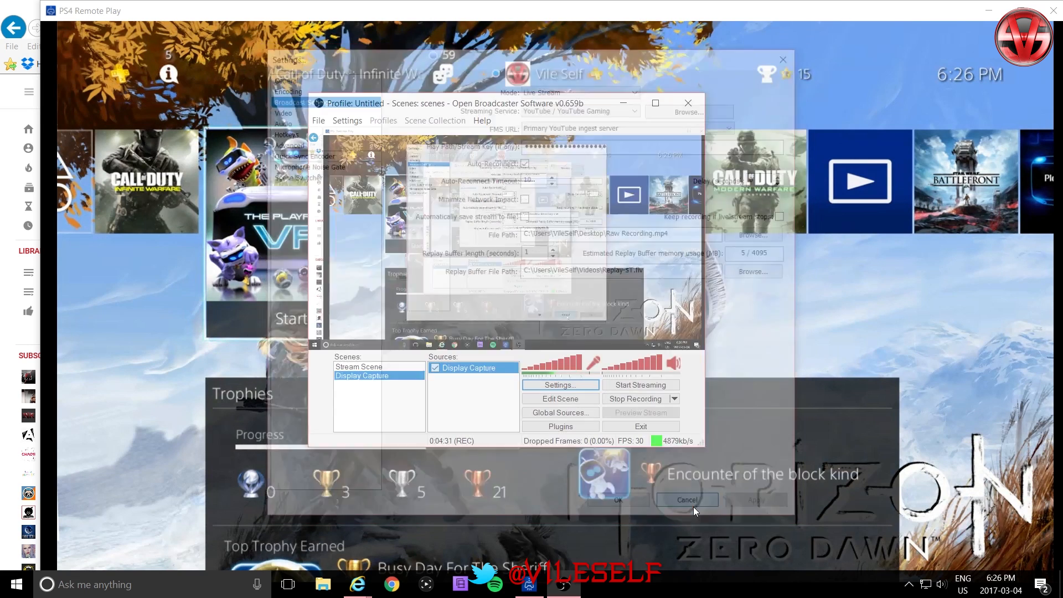
click(686, 499)
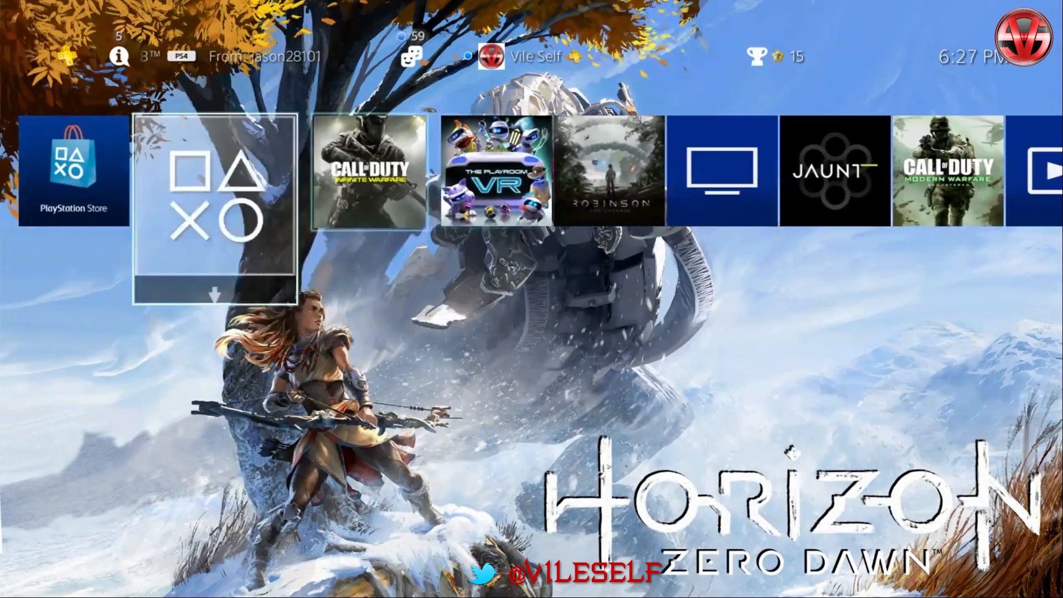
- Move through the PS4 function area to Messages and show the recent message threads
key(right)
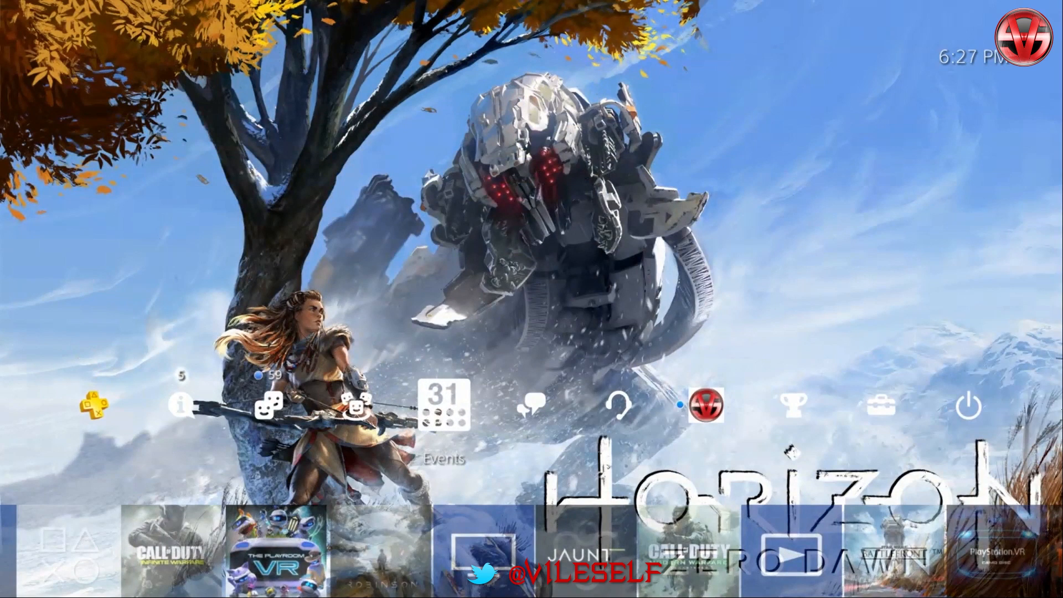
mouse_move(881, 409)
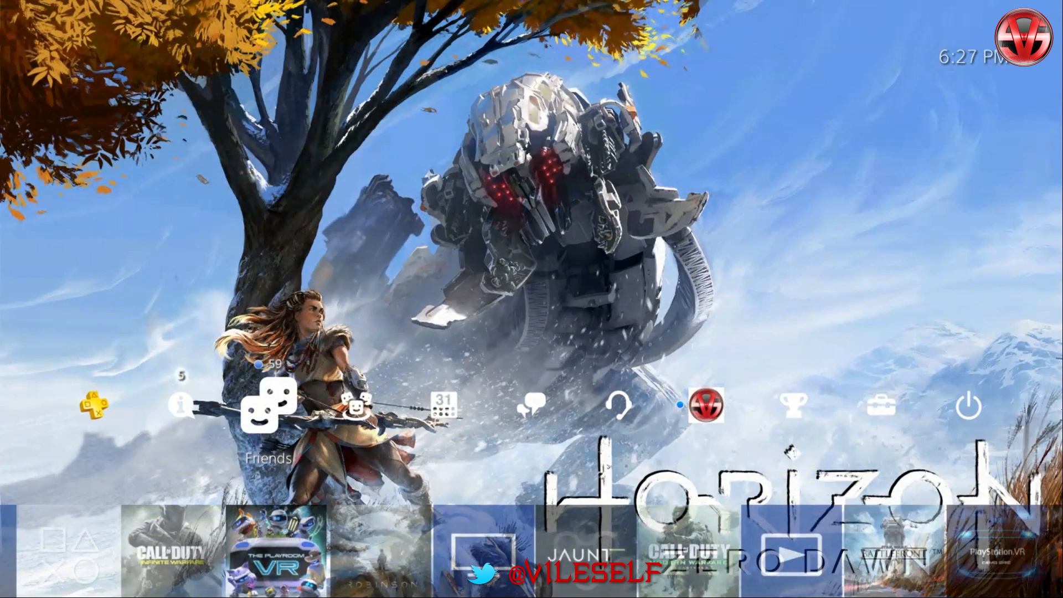
scroll(left, 3)
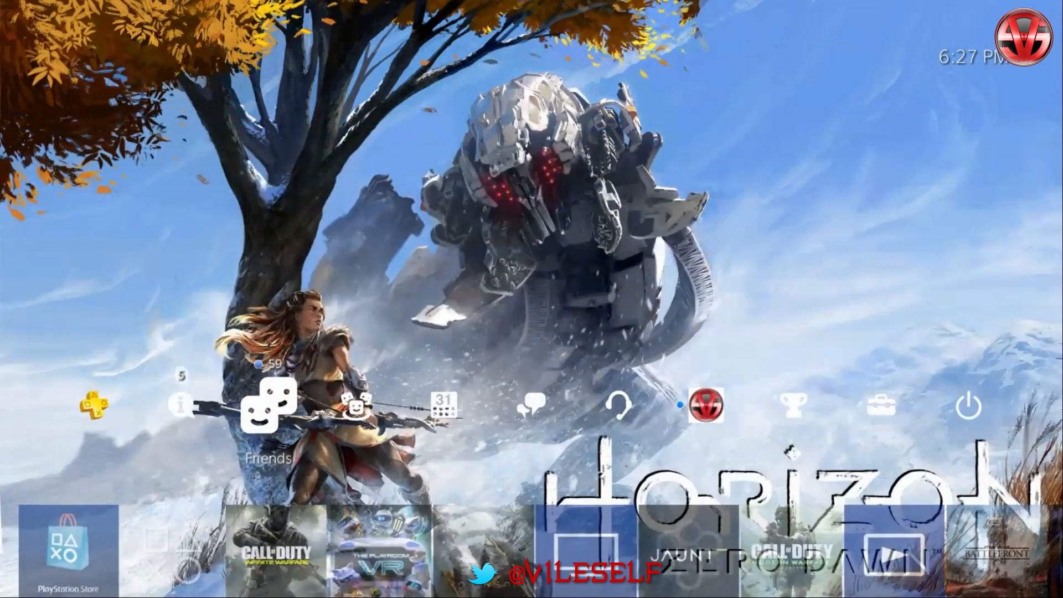
click(536, 416)
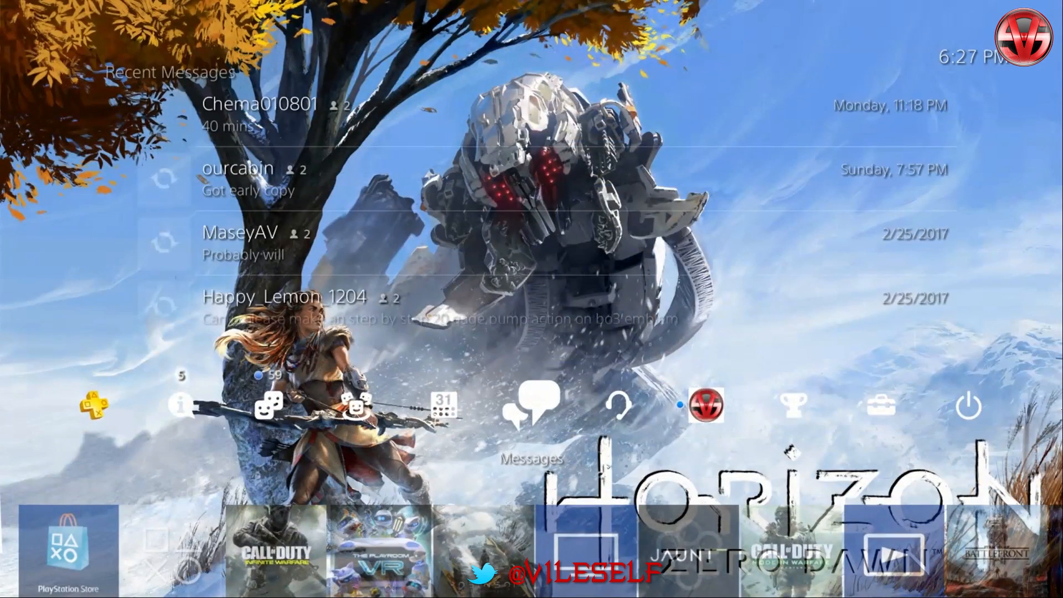